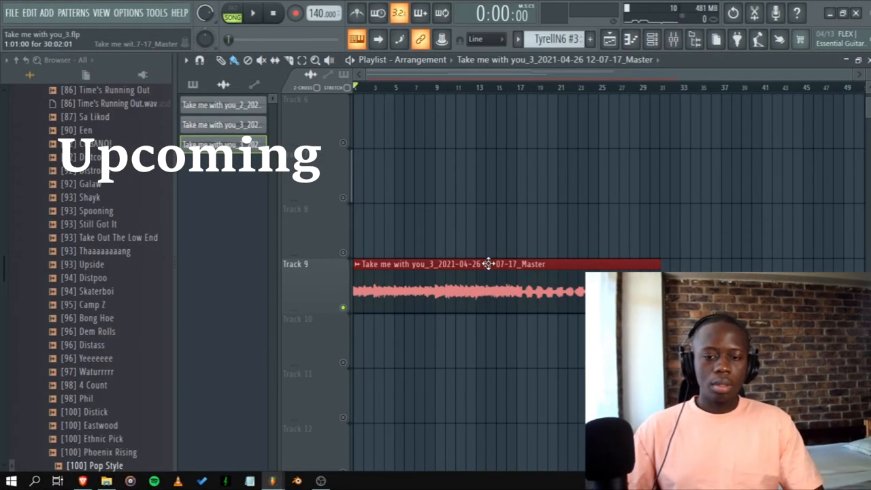
Step: Close the preview to reveal the four-track Playlist of TyrellN6, Ample Bass and Xpand!2 clips
click(253, 13)
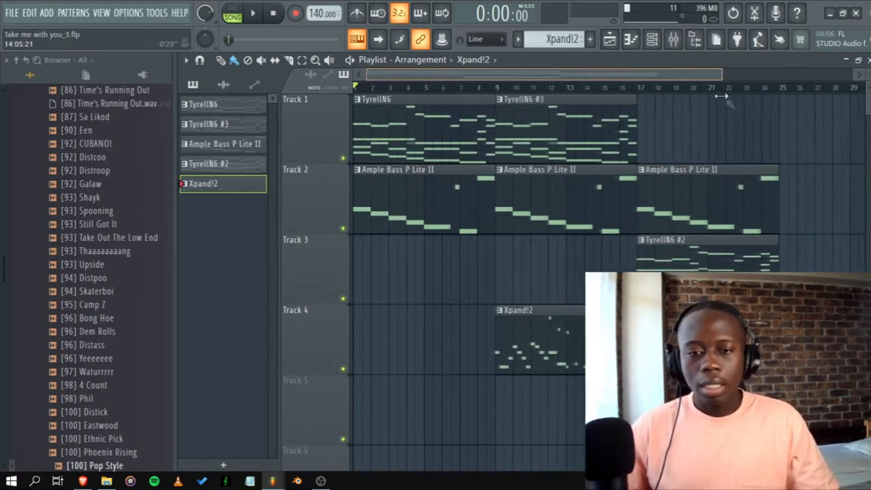
Step: Show the Mixer on the TyrellN6 insert with Reeverb 2, Chorus and Tape Cassette 2
click(205, 103)
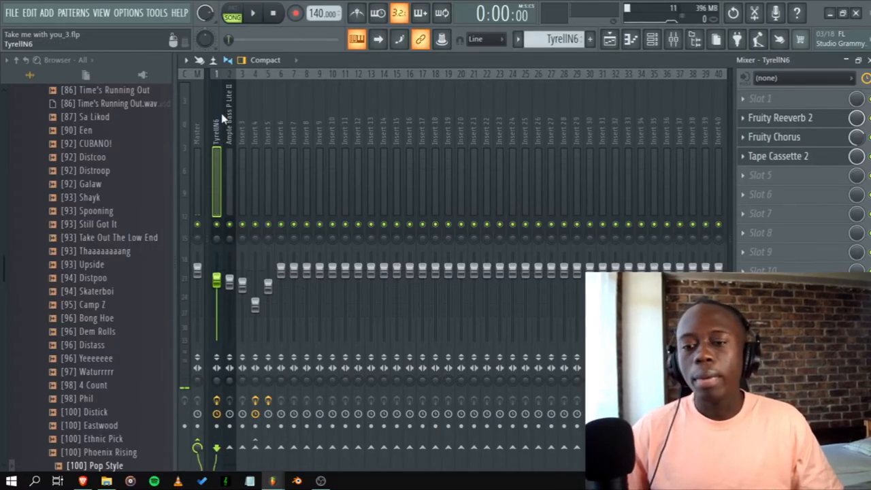
Step: Select the instrument inserts and Ctrl+Shift-route them into Insert 9
drag(216, 279, 215, 333)
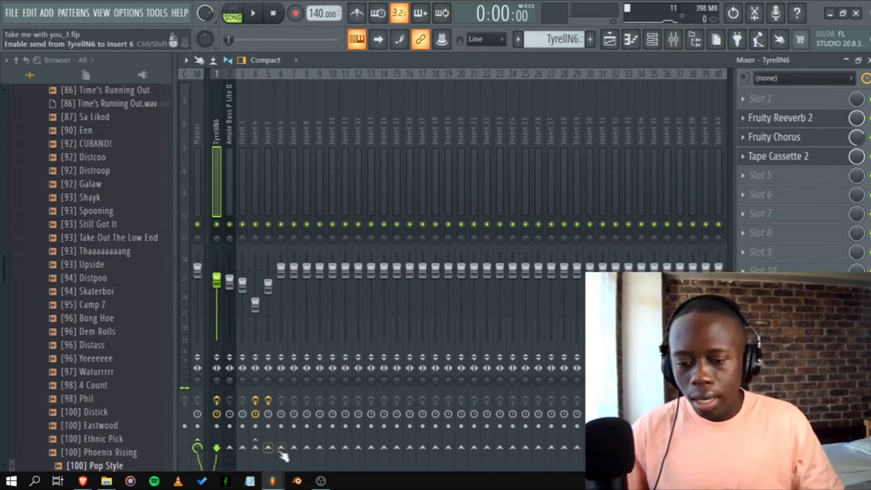
click(307, 448)
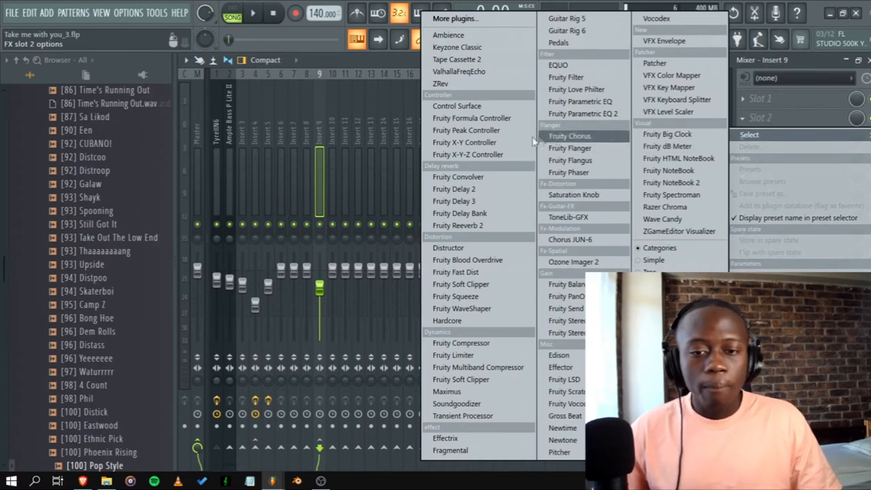
Step: Load Fruity Reeverb 2, Chorus and Phaser on Insert 9 and set its fader to 70%
click(457, 225)
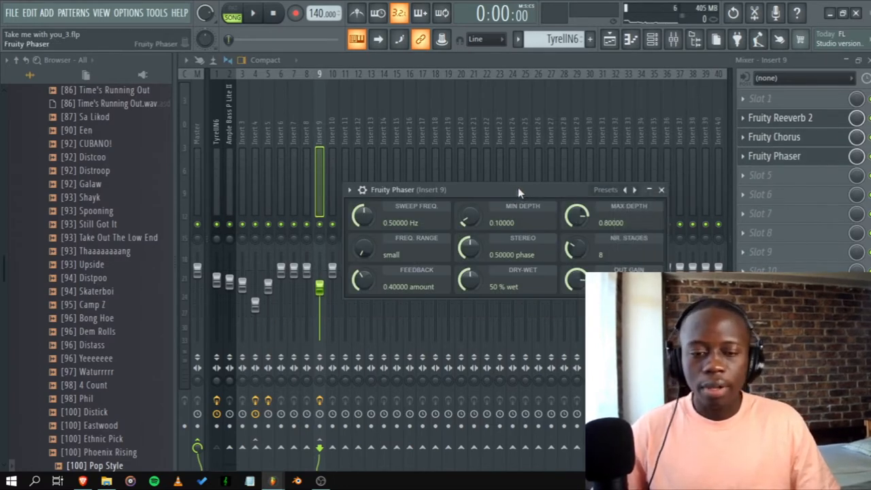
click(606, 189)
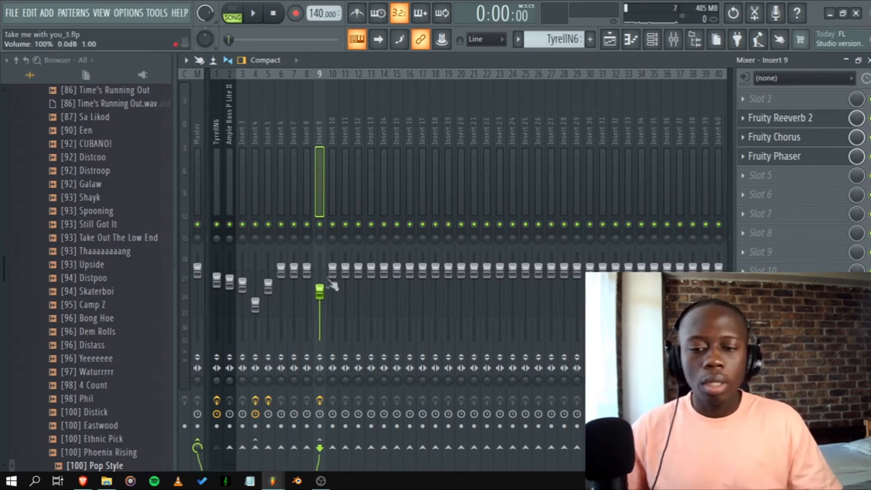
click(252, 12)
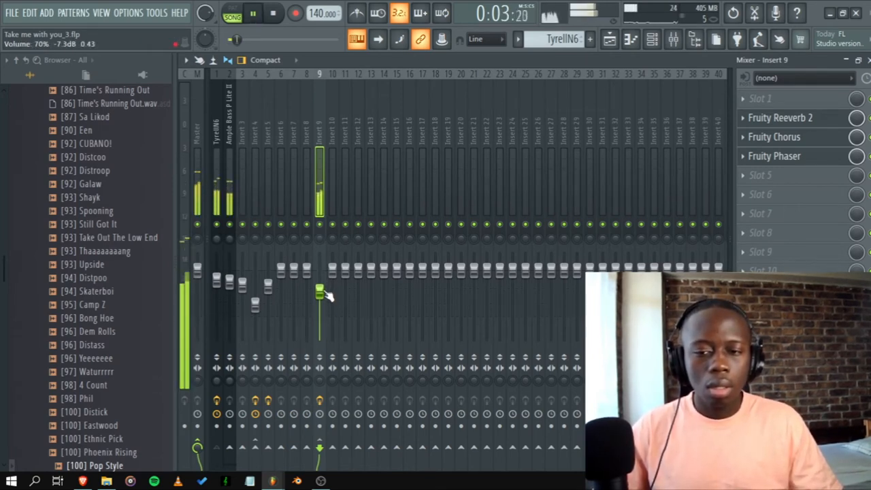
click(273, 13)
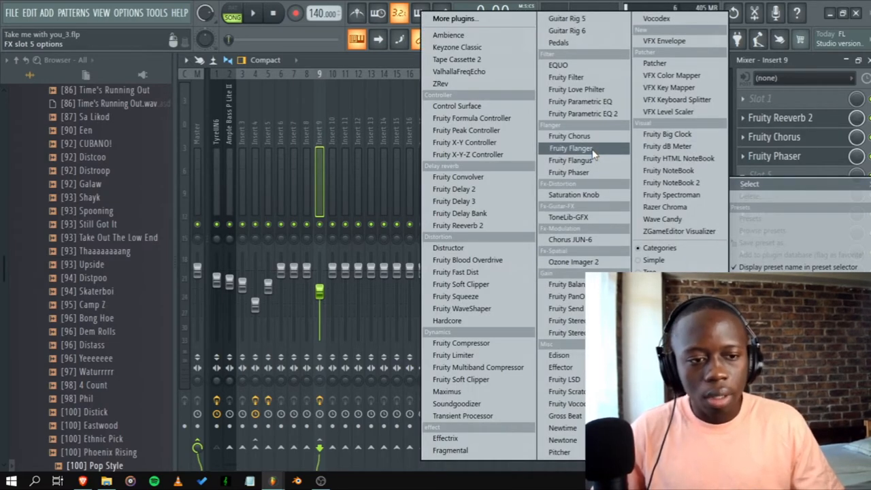
Step: Put Fruity Flanger in Insert 9's slot 5 with the Chorusy preset
click(570, 148)
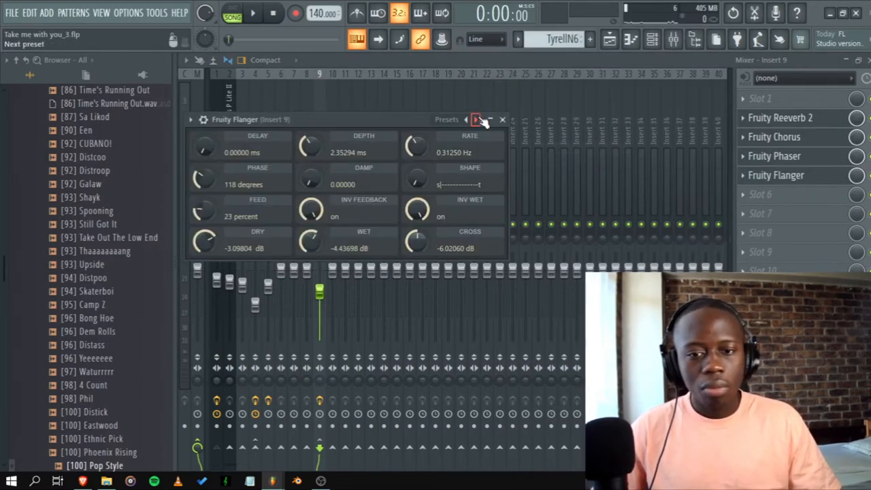
click(476, 119)
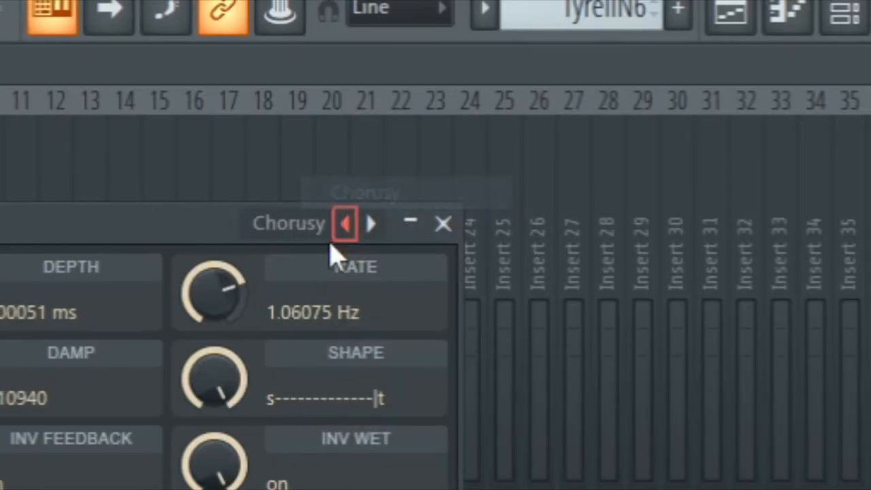
click(443, 223)
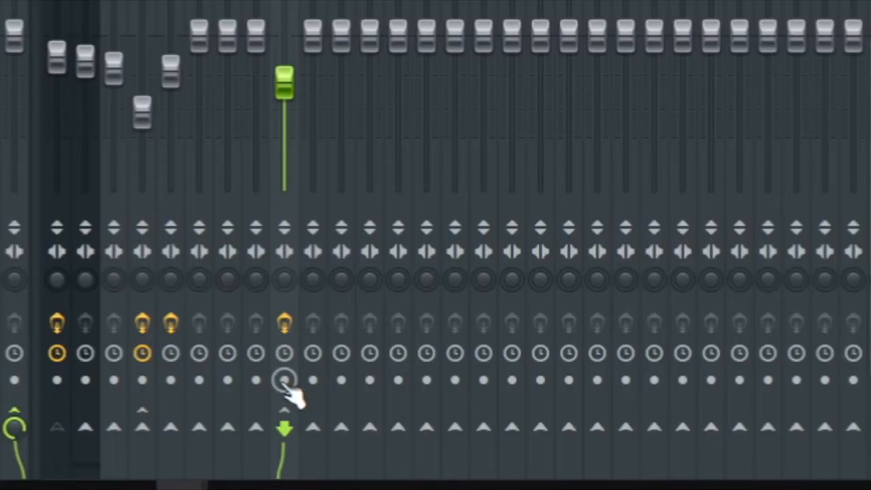
Step: Arm Insert 9's disk button and record the bus as audio onto Track 5
click(285, 379)
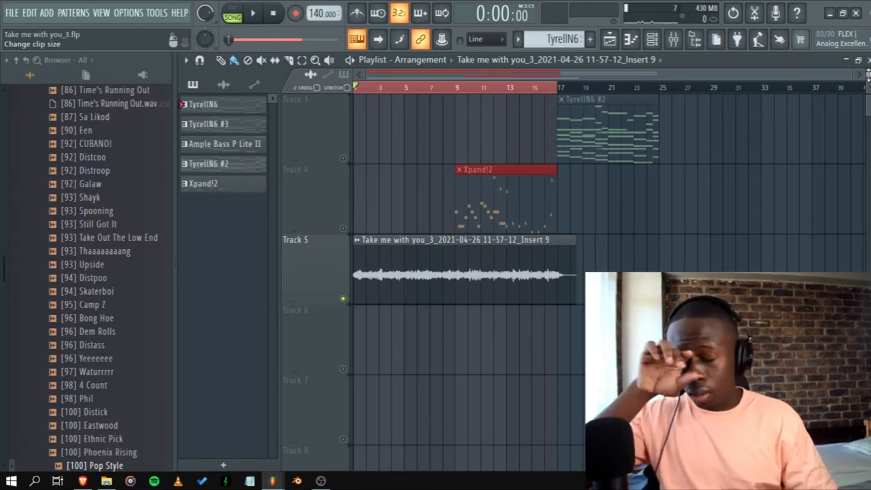
Step: Set the recorded Track 5 clip's channel TRACK output to mixer Insert 12
click(253, 12)
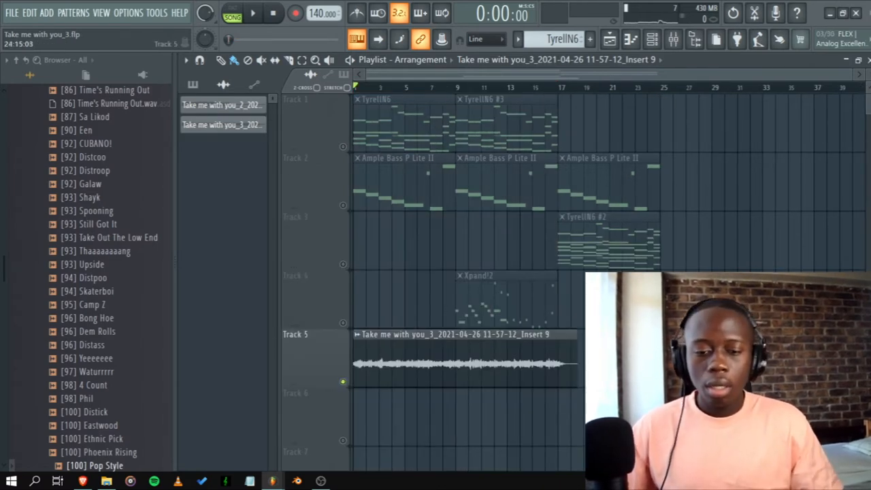
double_click(465, 363)
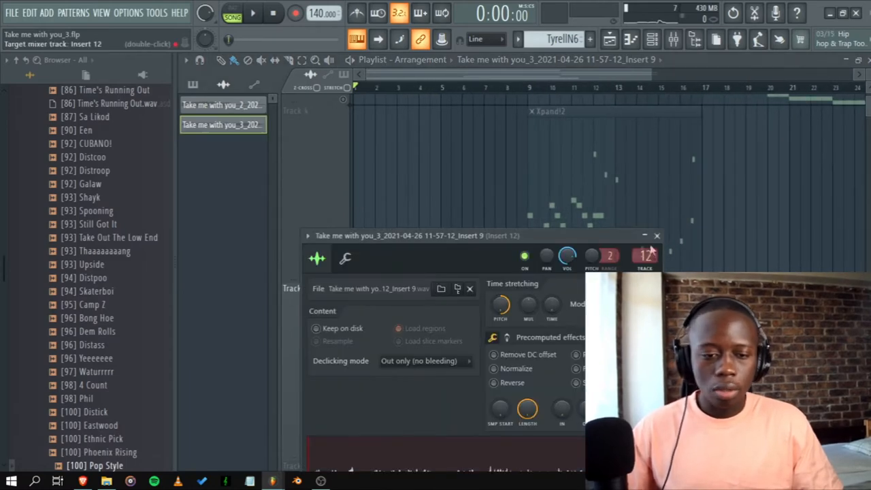
click(657, 236)
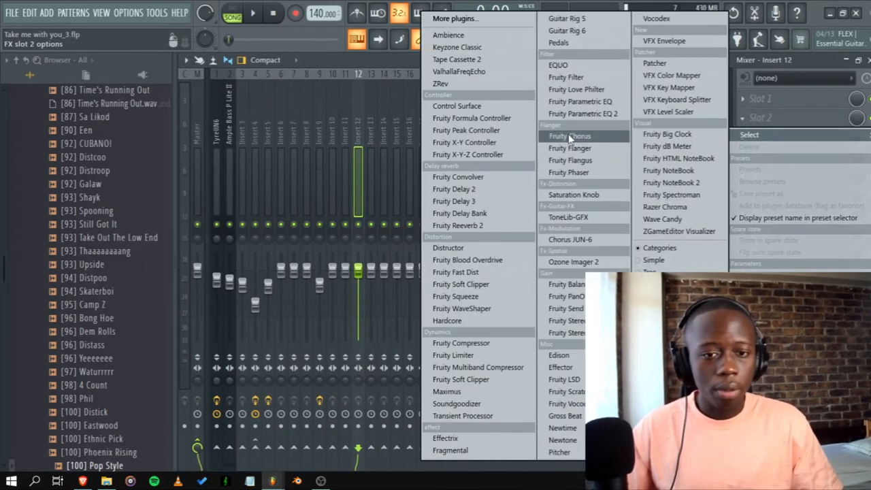
Step: Load Fruity Reeverb 2 with Wet raised and ValhallaFreqEcho with Shift adjusted on Insert 12
click(457, 224)
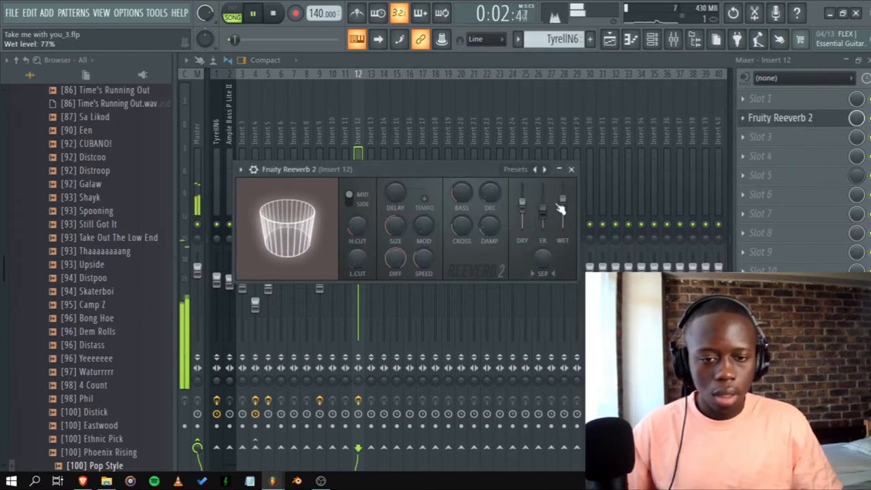
drag(542, 204, 543, 211)
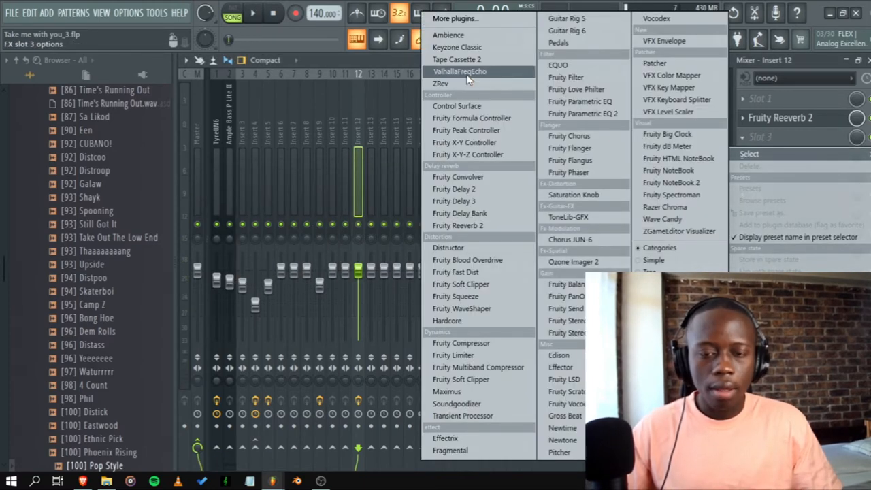
click(459, 70)
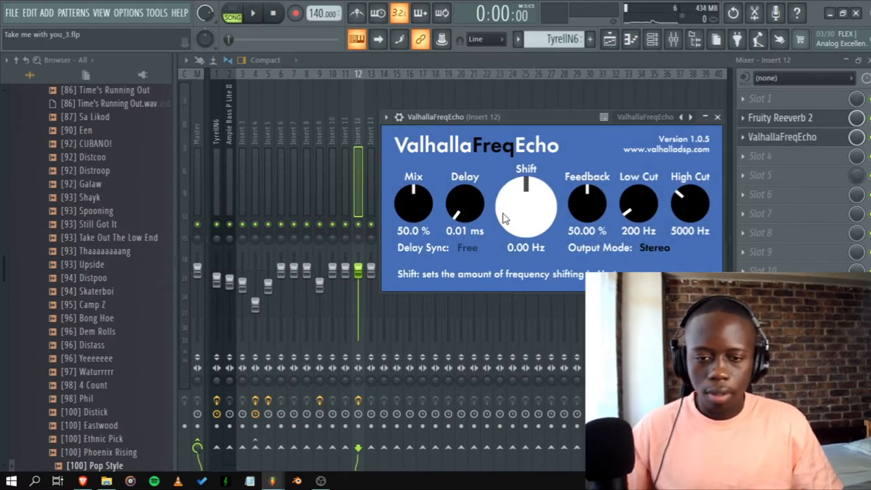
drag(465, 204, 465, 184)
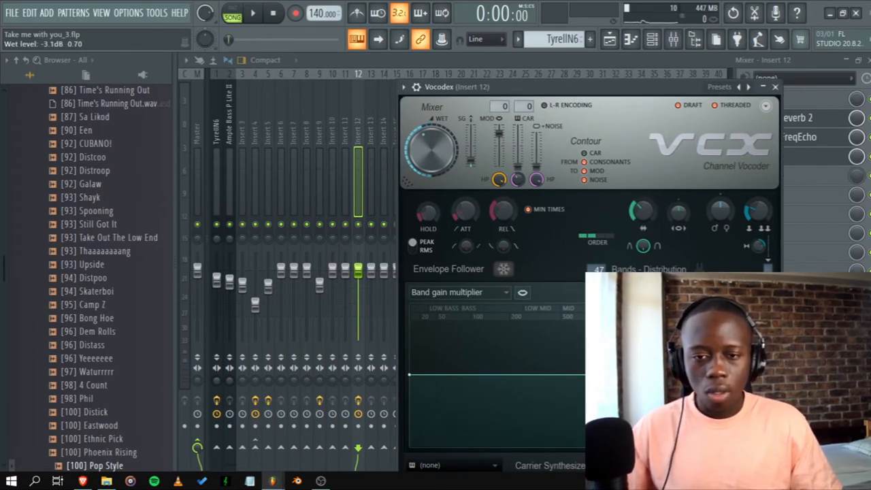
Step: Raise Vocodex's wet level in Insert 12's chain and close its settings
click(252, 12)
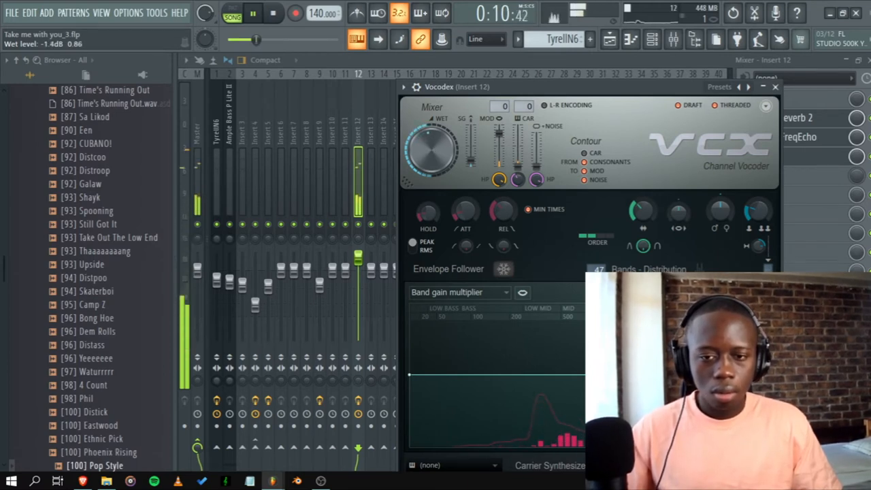
click(774, 87)
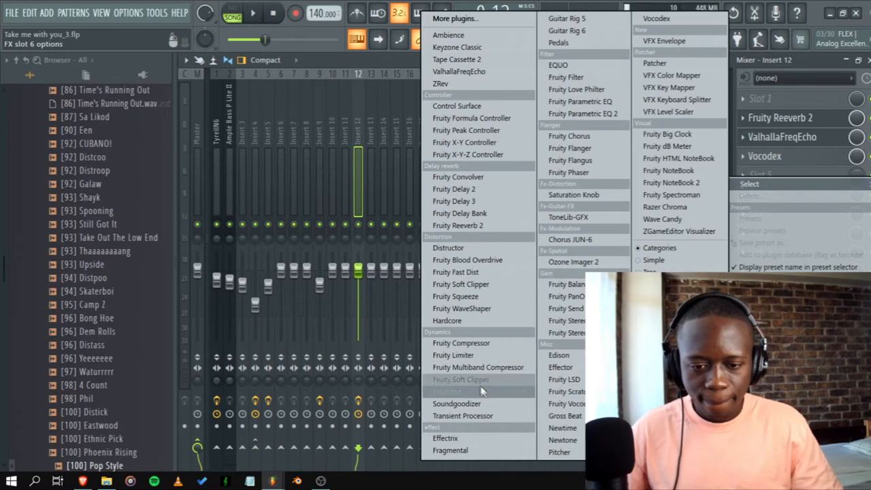
mouse_move(487, 343)
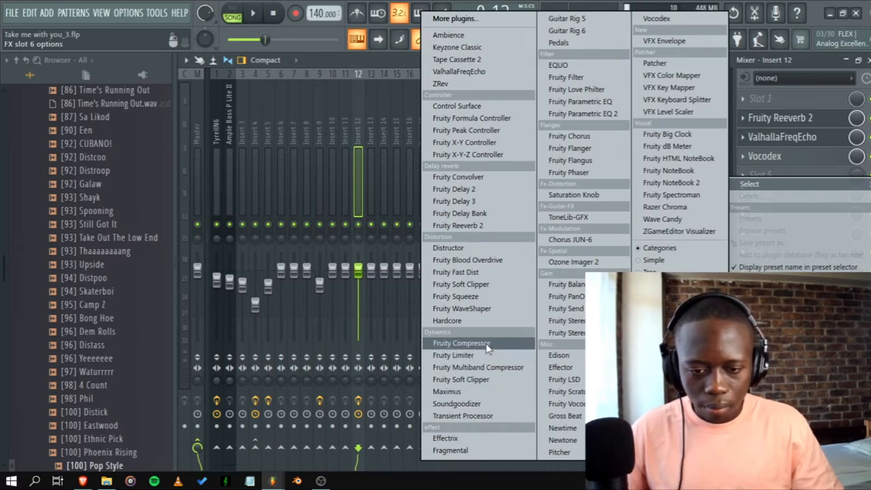
Step: Add Fruity Compressor with -31.6 dB threshold and move Fruity Reeverb 2 after Vocodex
click(462, 343)
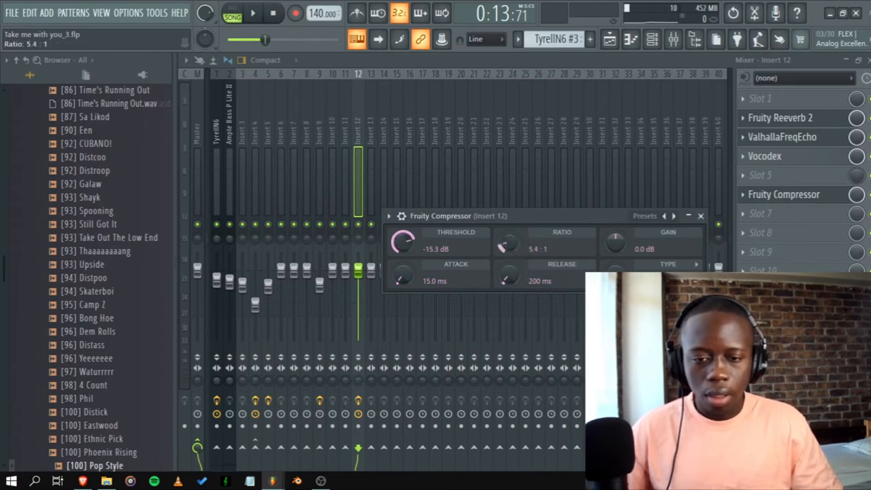
drag(402, 240, 401, 248)
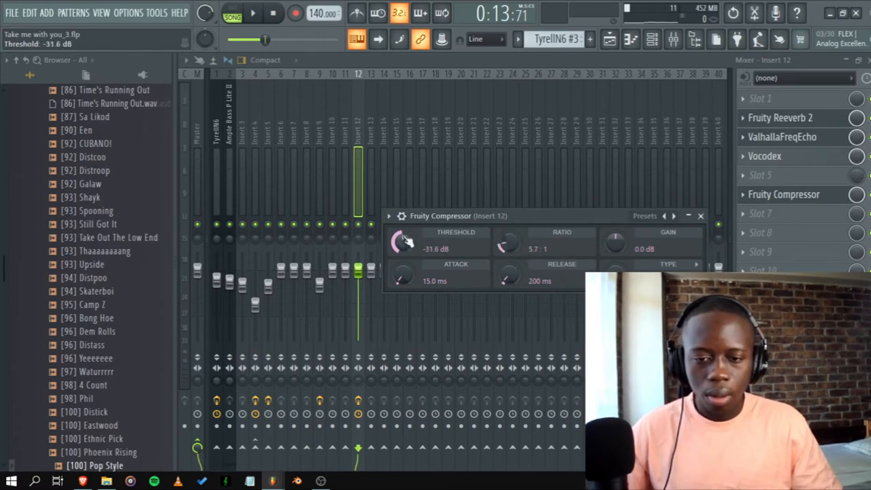
click(252, 13)
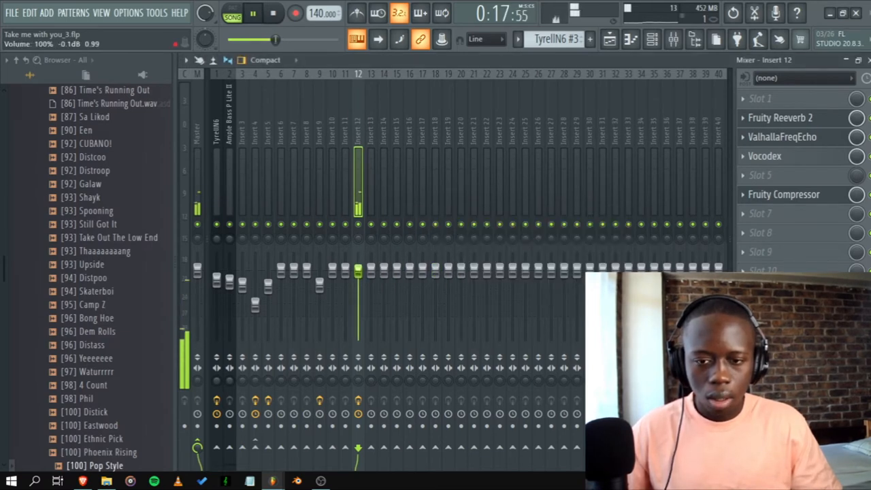
click(781, 117)
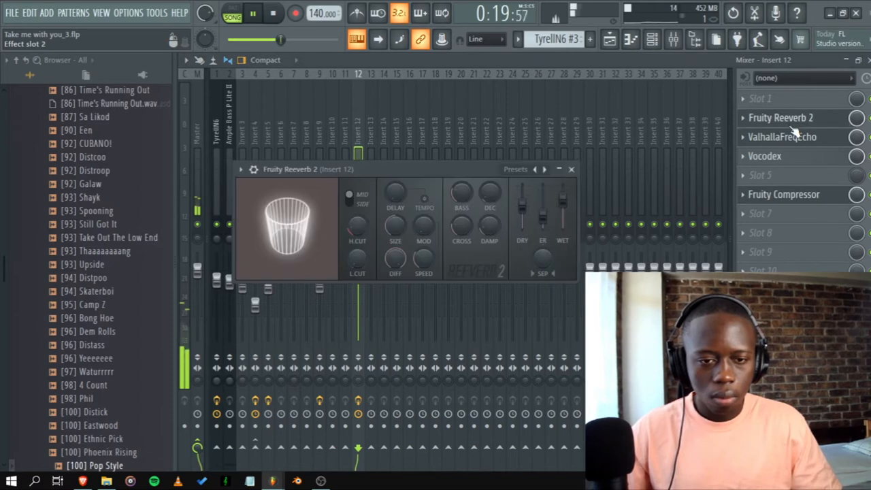
click(571, 169)
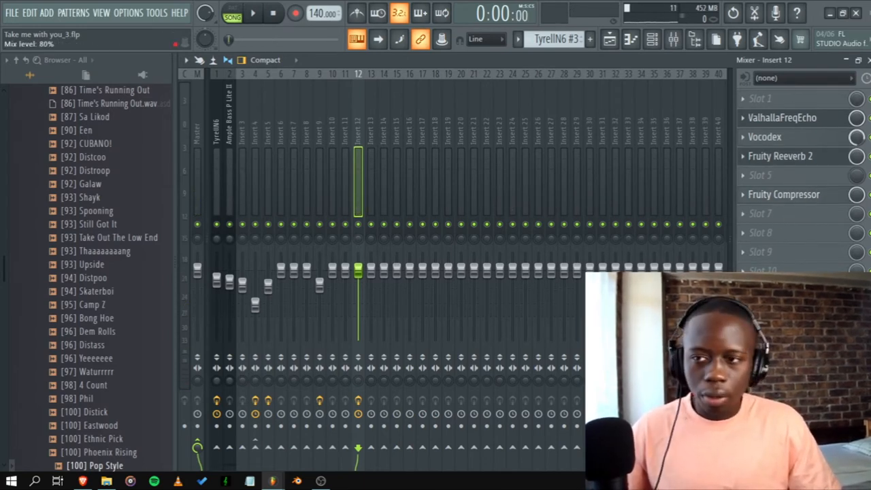
Step: Show the Playlist with the rendered Insert 9 texture clip on Track 5
click(780, 155)
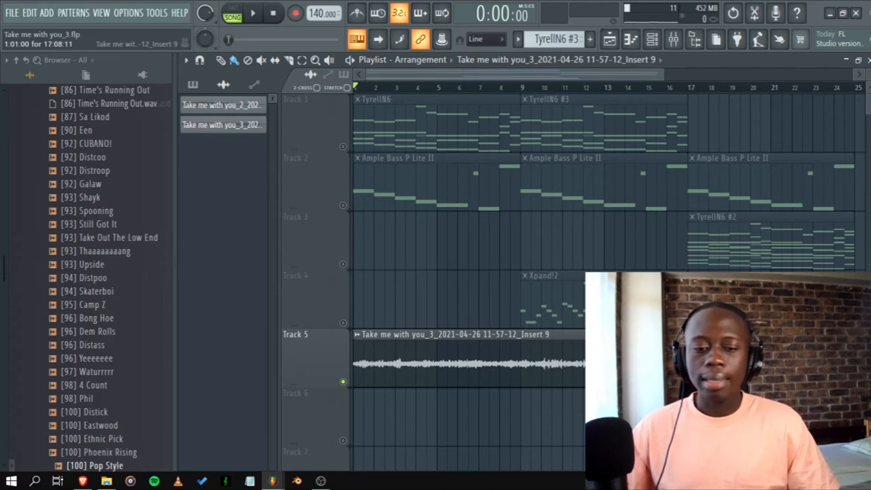
click(253, 12)
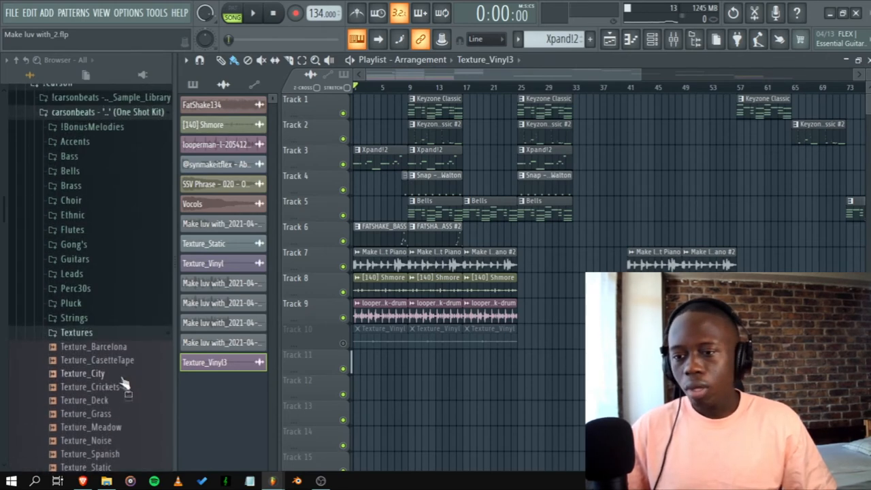
Step: Scroll to Tracks 9–10 and mute the drum loop, leaving the Shmore loop on Track 8
scroll(down, 3)
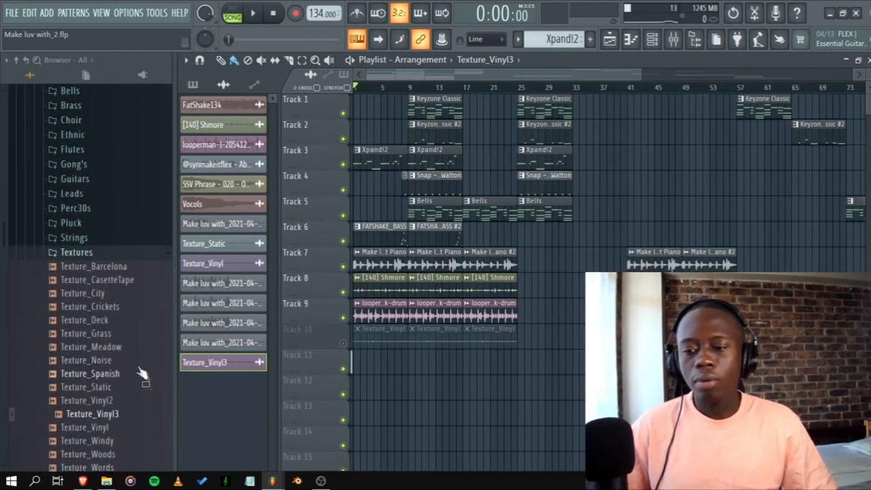
scroll(down, 3)
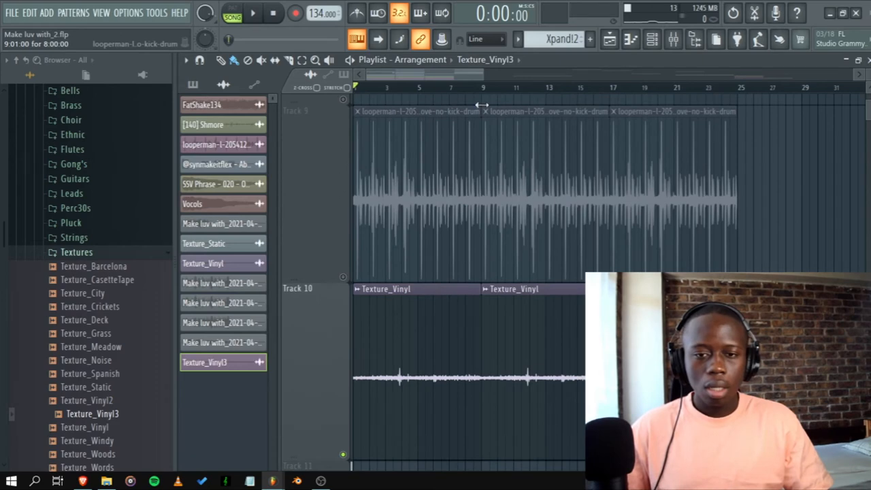
click(253, 12)
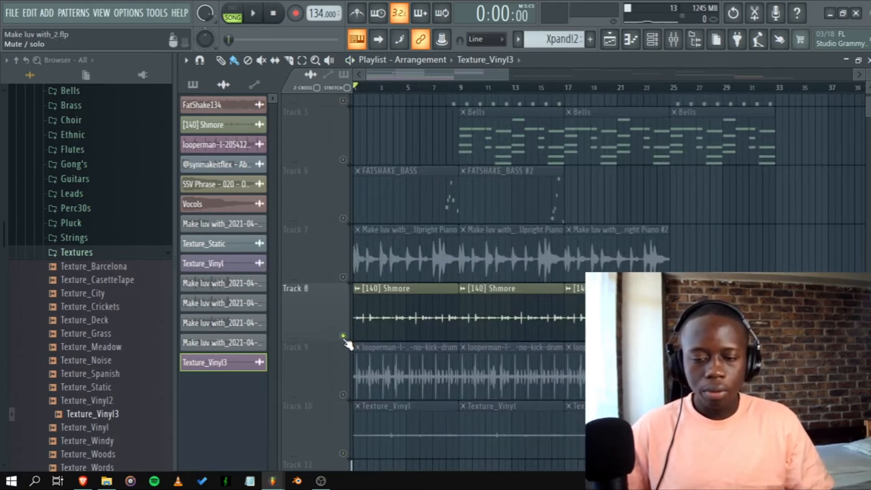
click(253, 12)
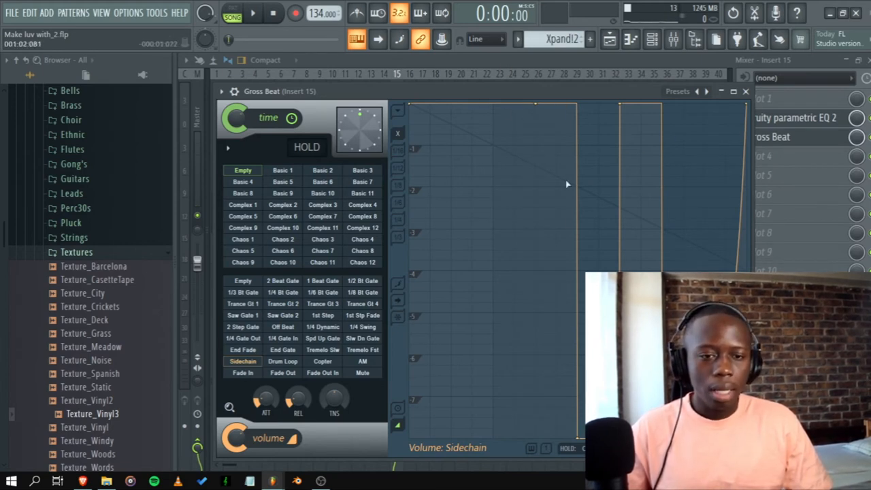
mouse_move(769, 249)
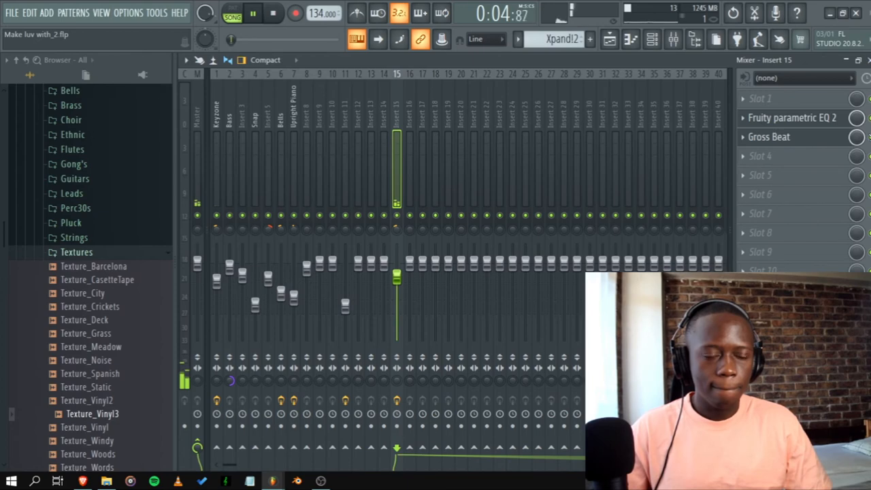
Step: Return to the Make luv with_2 Playlist after gating the vinyl with Gross Beat's Sidechain preset
click(273, 13)
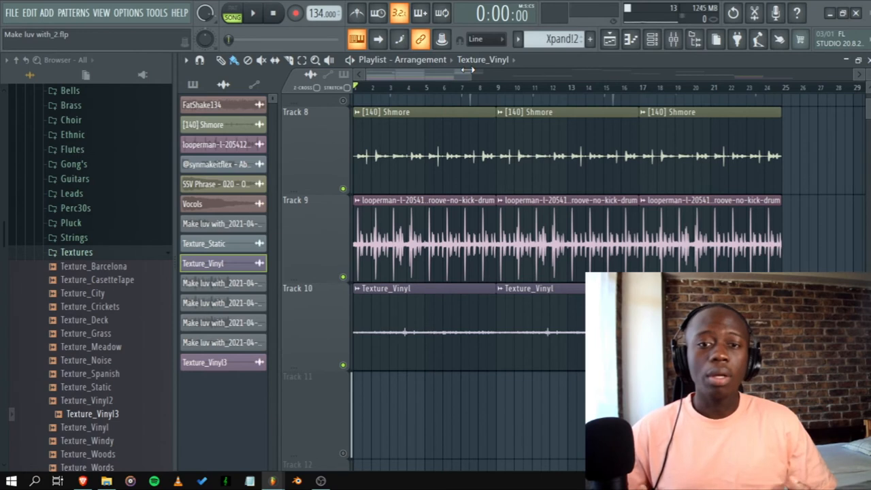
Step: Open the Mixer and the Gross Beat slot on Insert 15, after Fruity Parametric EQ 2
click(253, 12)
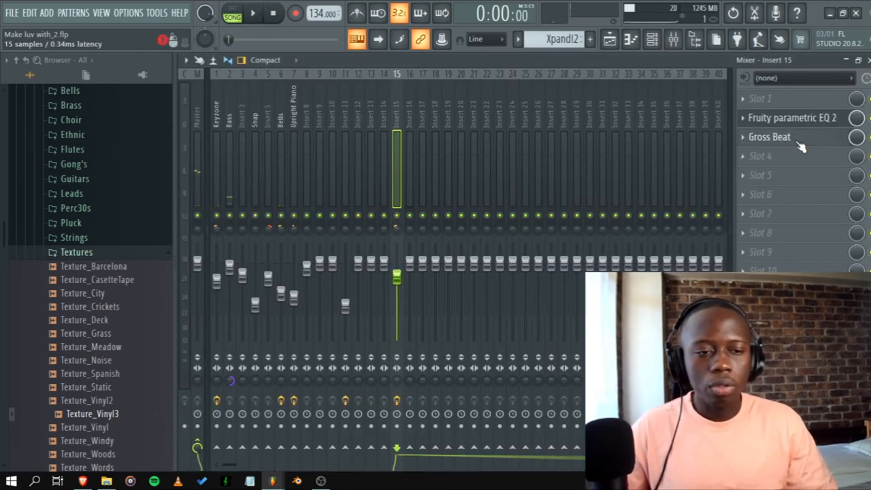
click(769, 137)
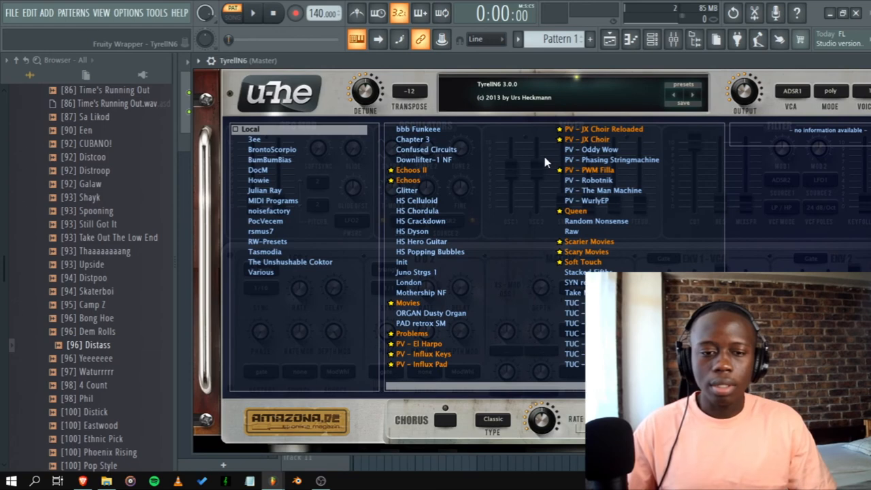
Step: Load TyrellN6's Echoos II preset, browse to NoiseColour, and adjust the Noise fader
click(411, 170)
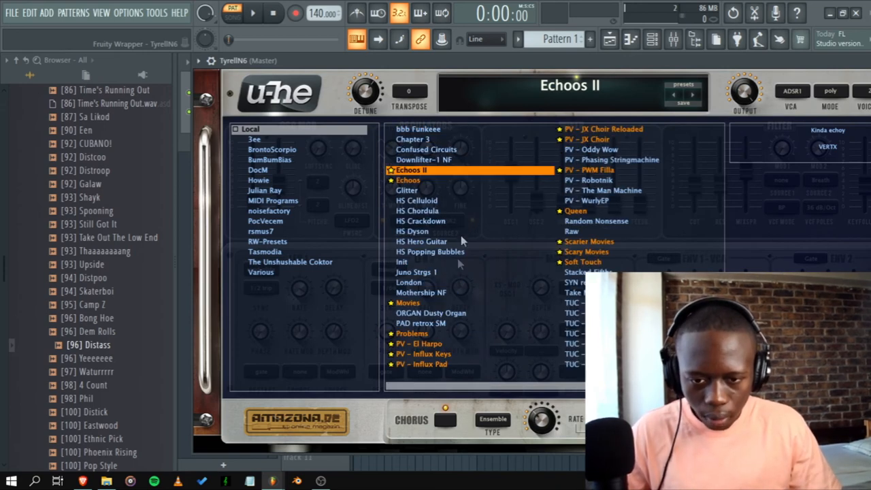
click(583, 262)
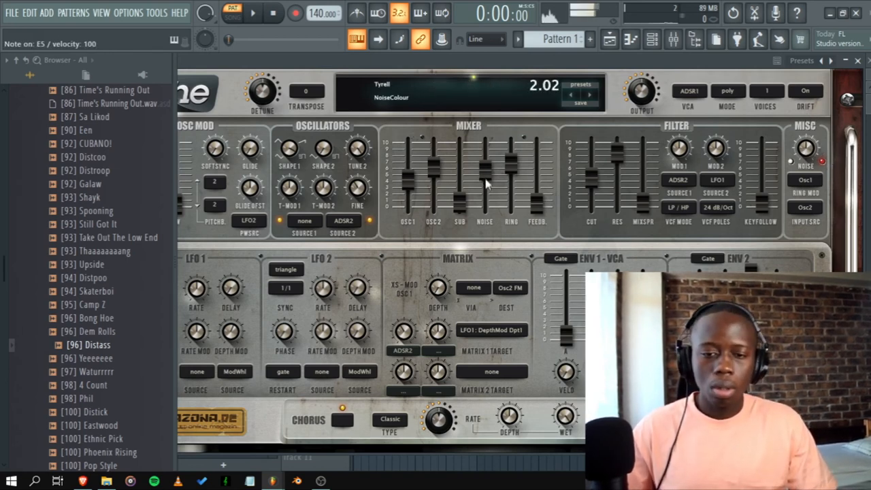
drag(485, 170, 485, 182)
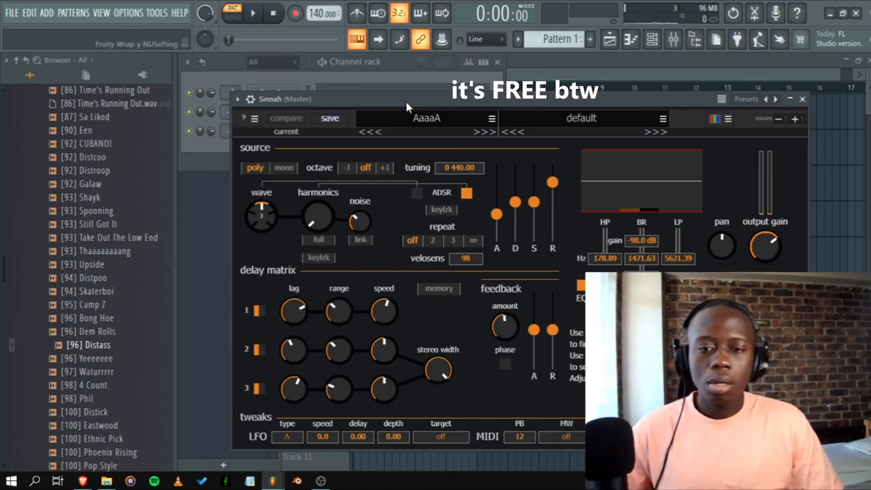
Step: Pick Plinky Echoes from Sinnah's Keys bank preset dropdown
click(427, 118)
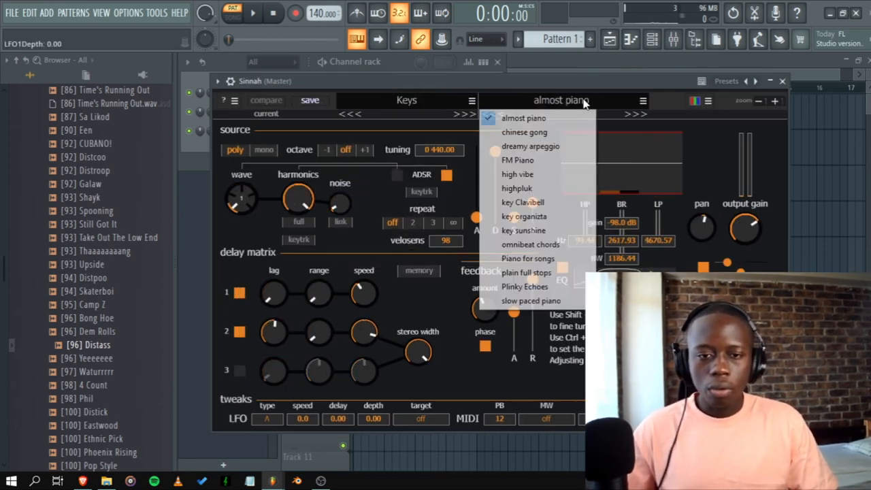
mouse_move(518, 188)
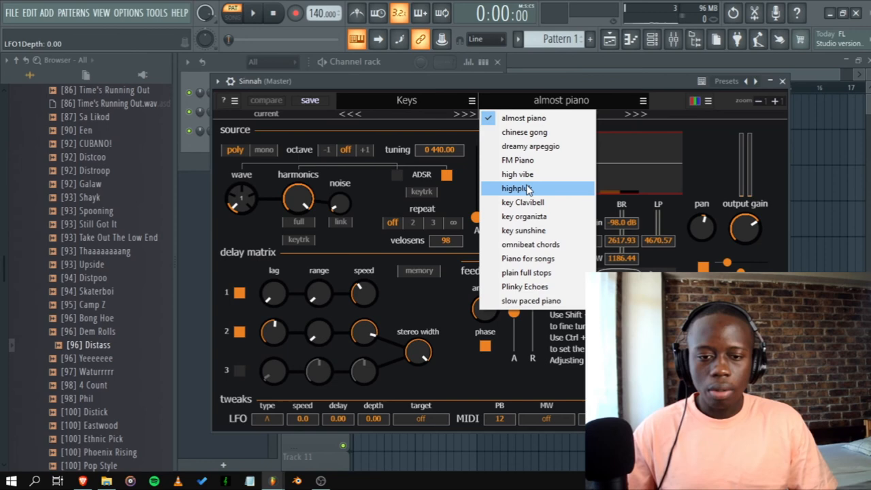
click(524, 286)
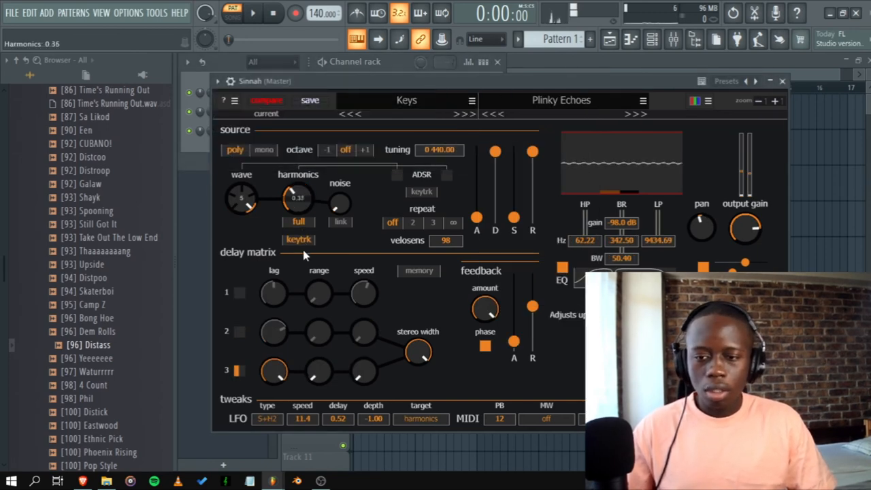